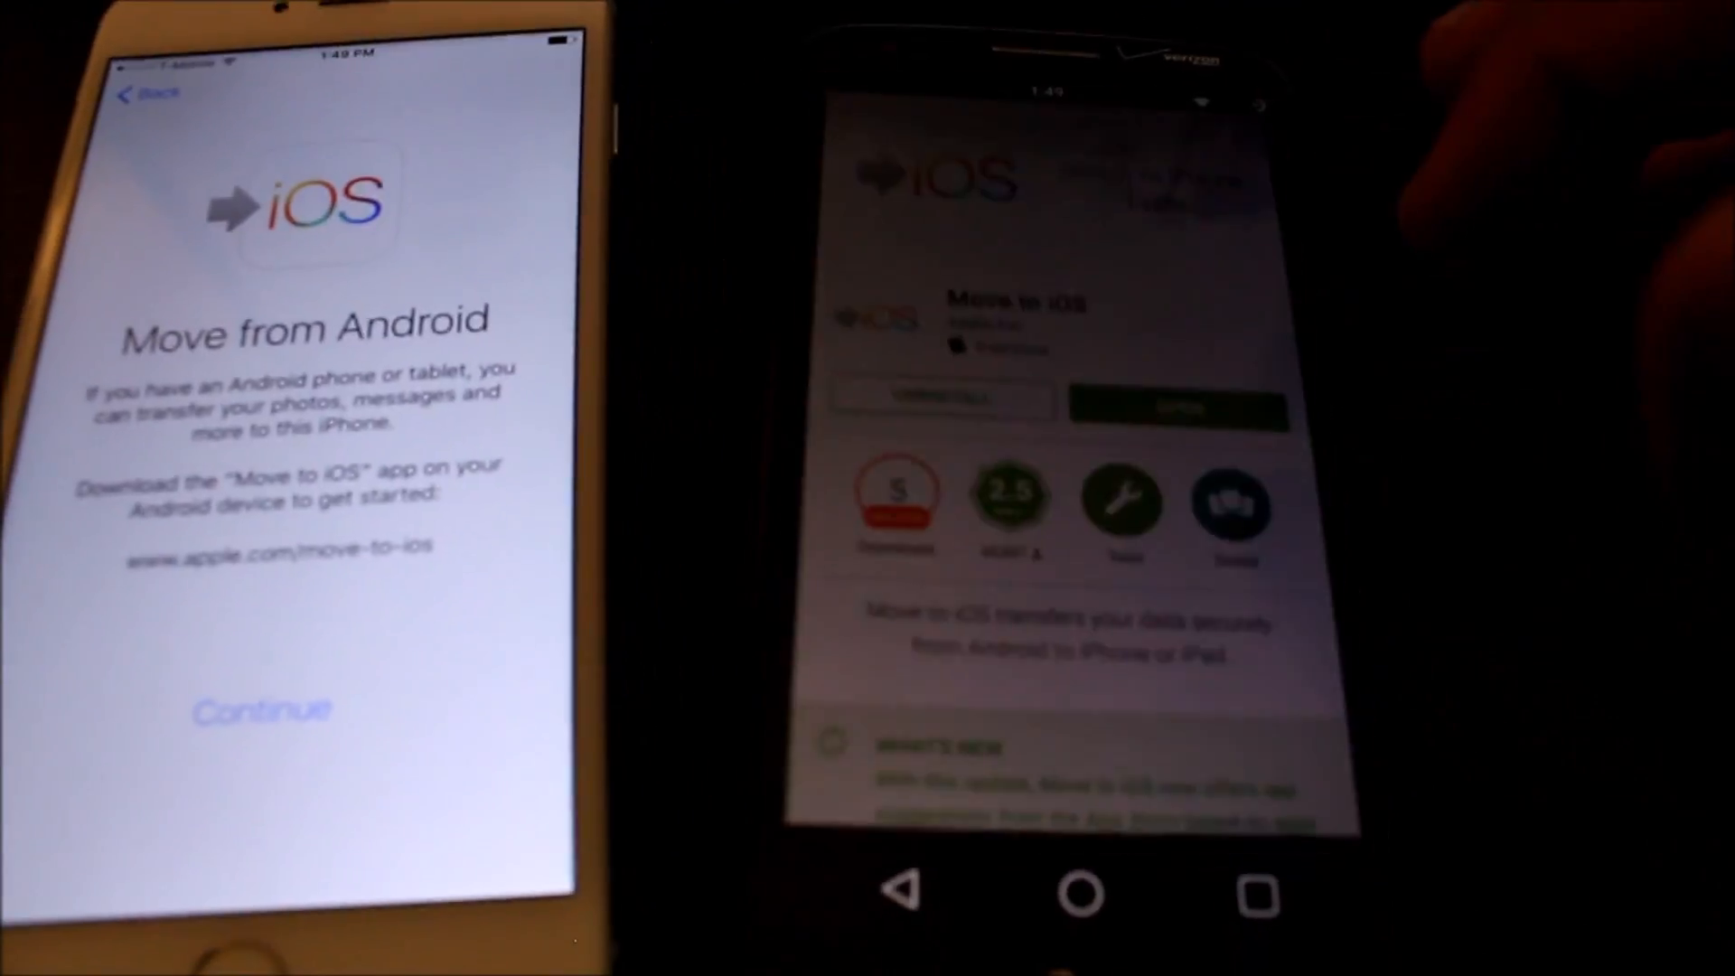
# Step: Continue on the iPhone to get the pairing code and begin entering it on Android
pyautogui.click(264, 709)
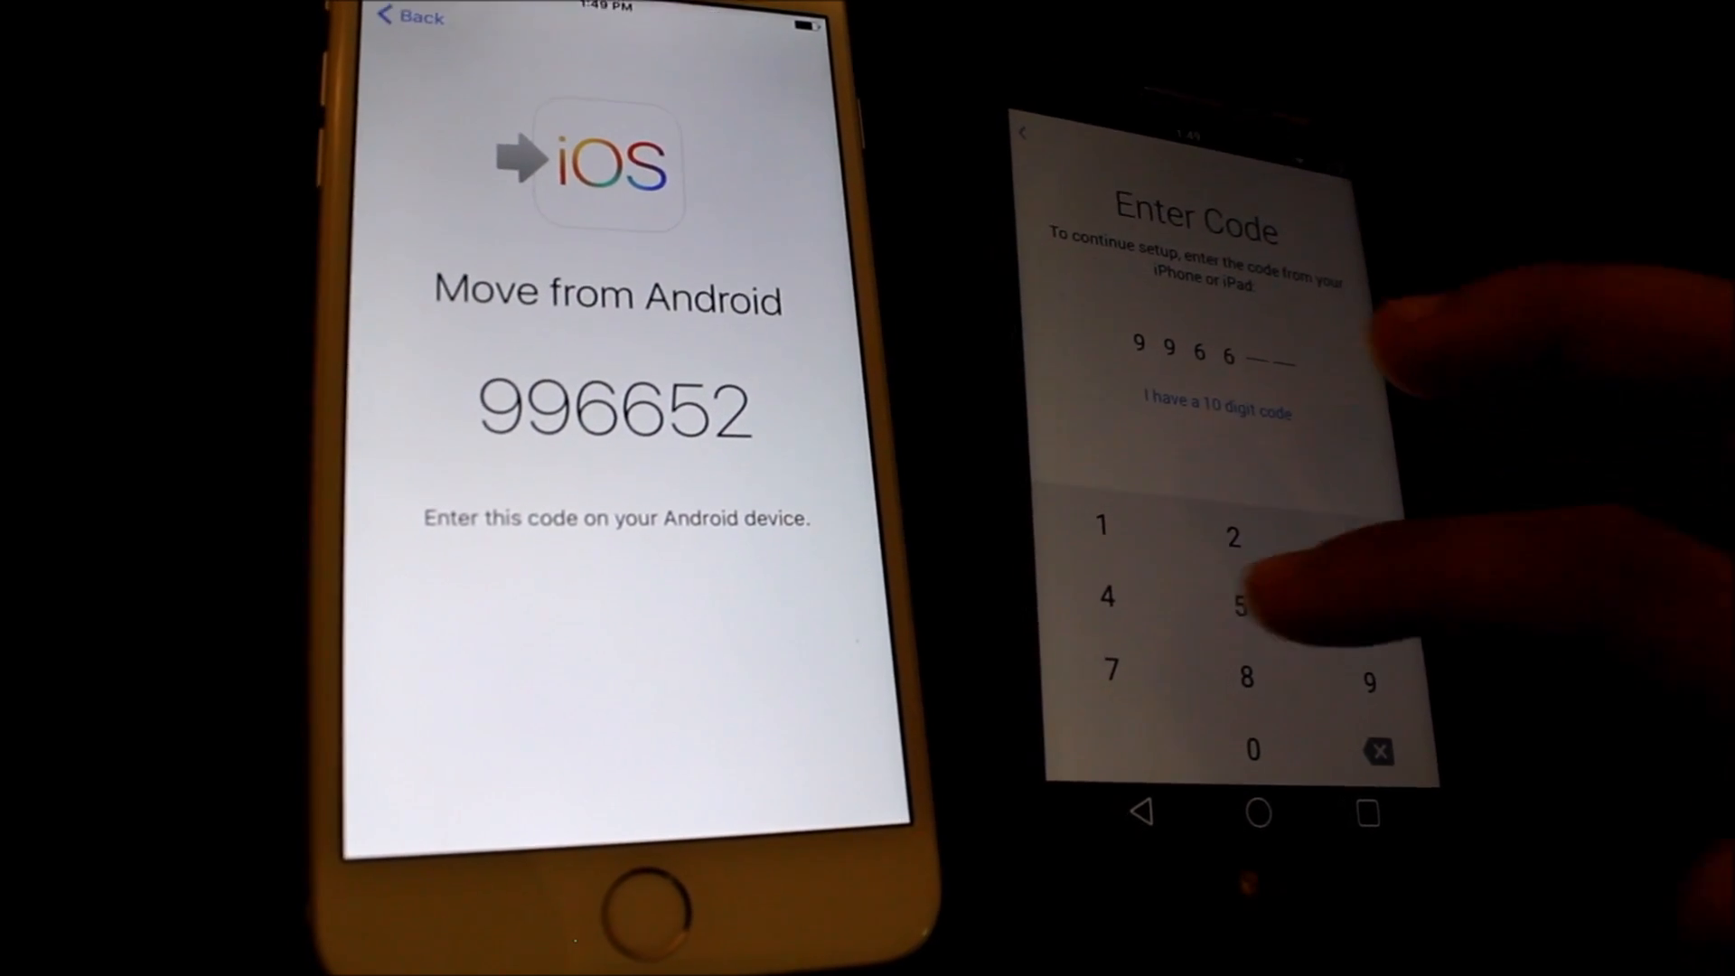
pyautogui.click(1249, 607)
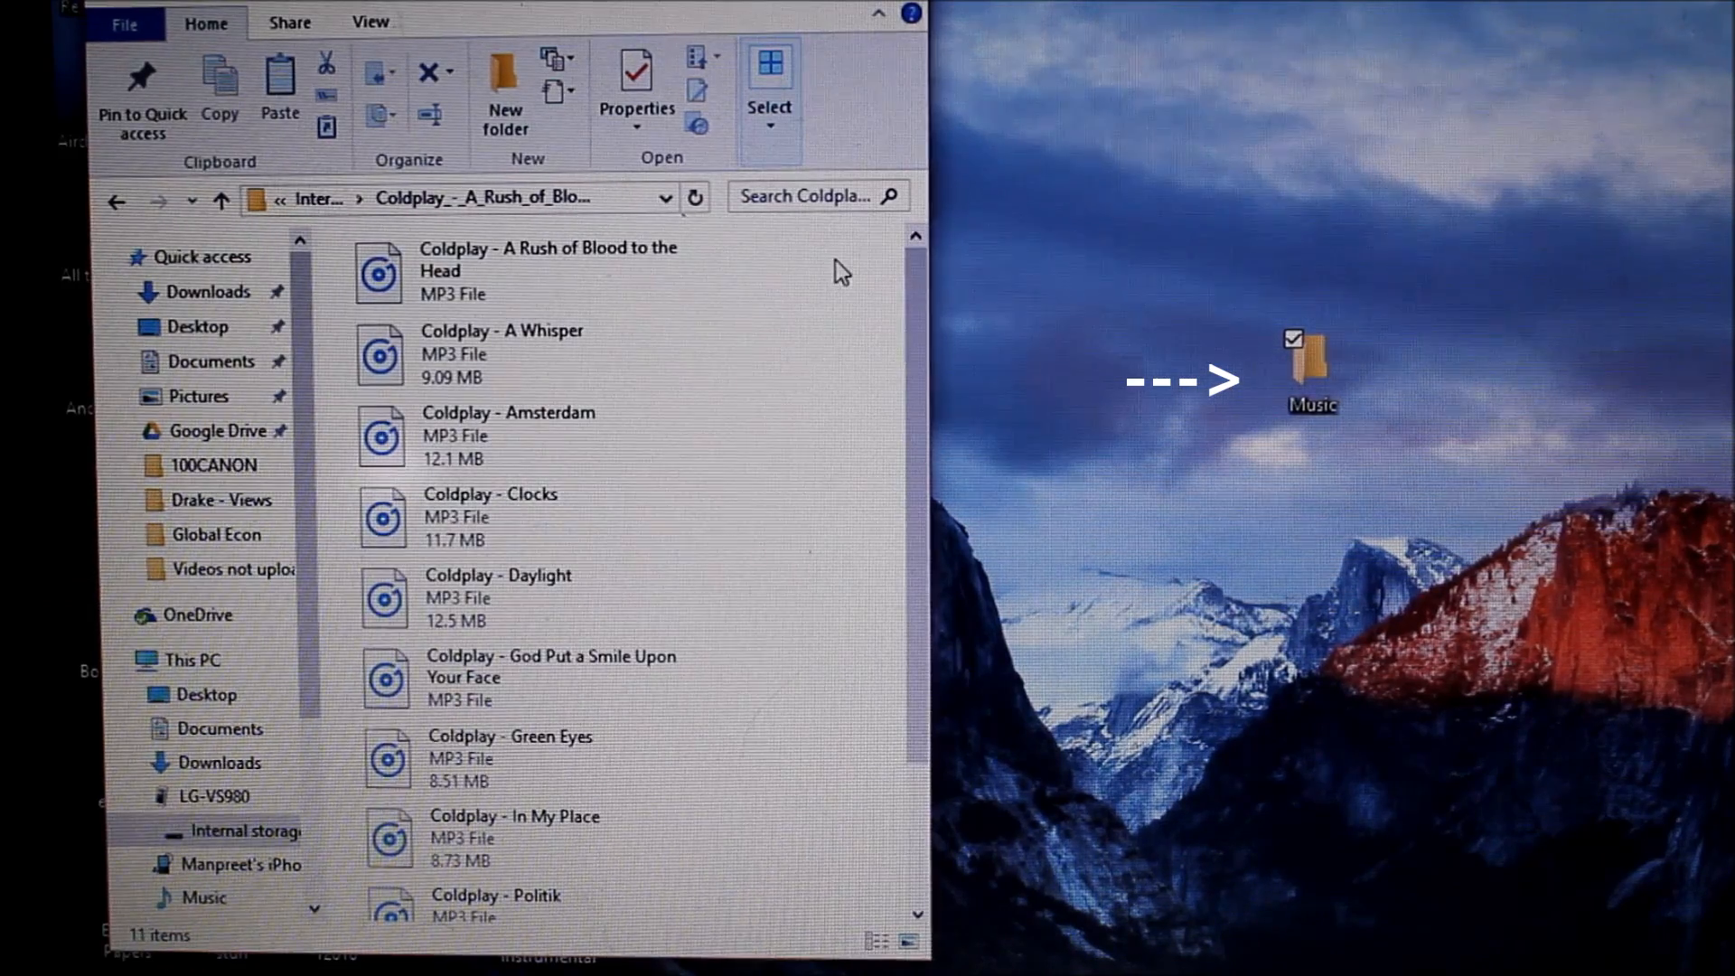
# Step: Copy all eleven Coldplay songs from the phone's album folder into the desktop Music folder
pyautogui.press('ctrl+a')
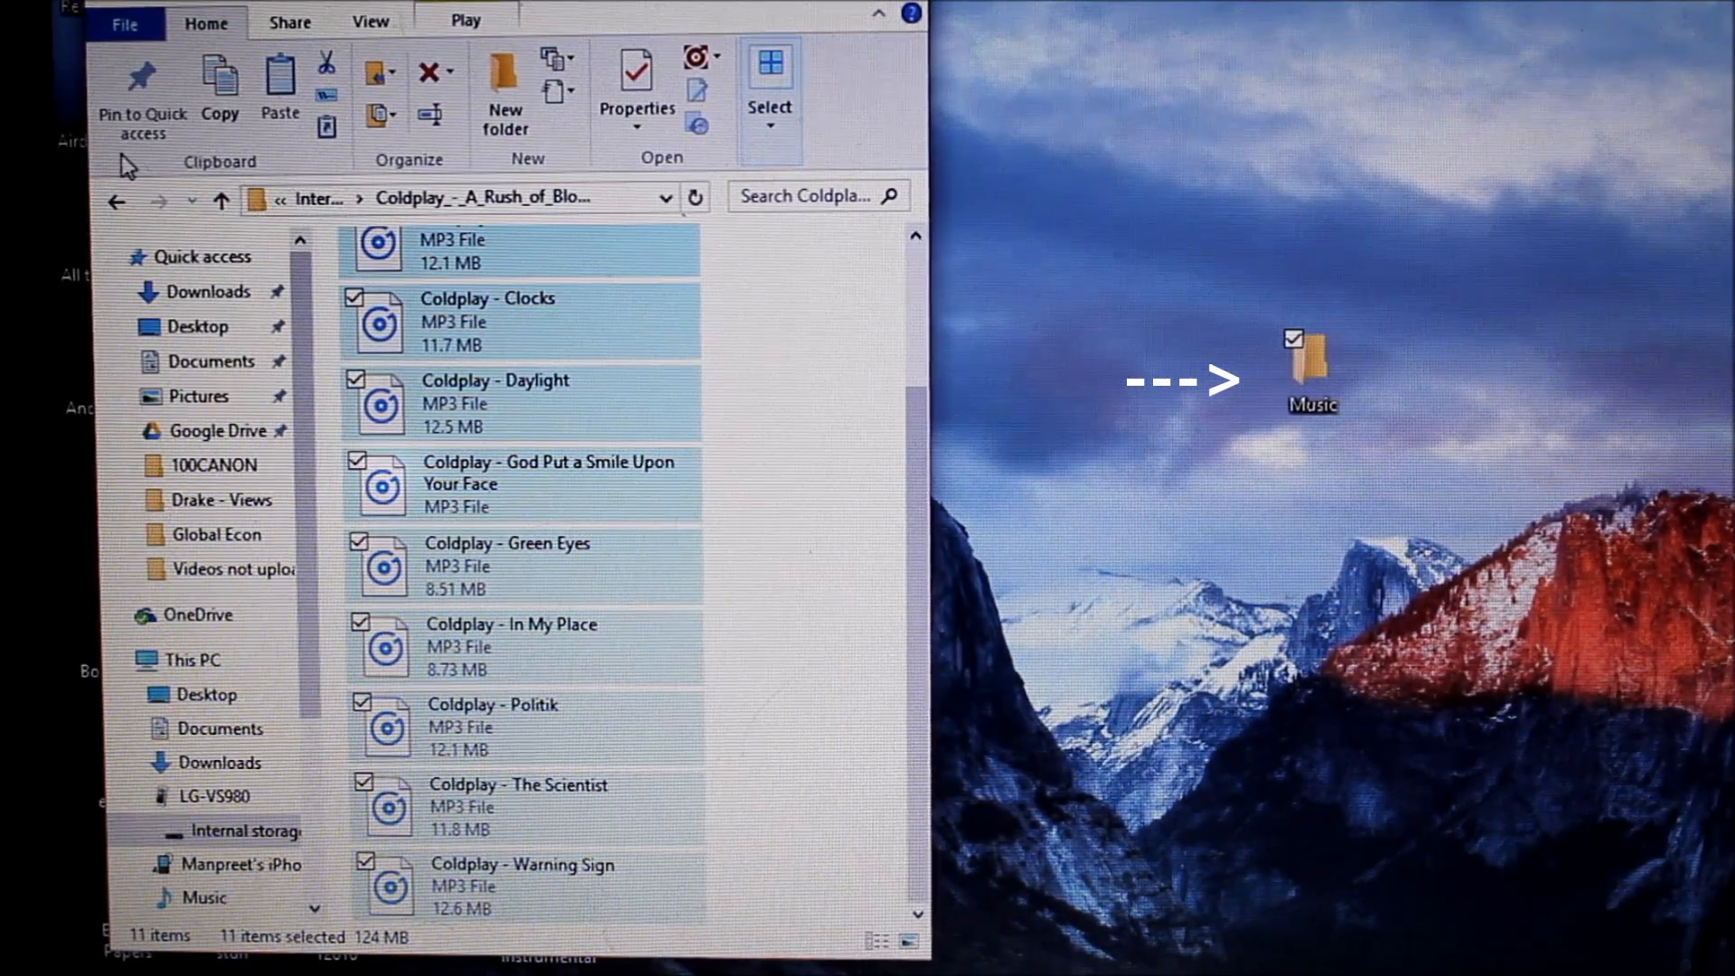
pyautogui.click(223, 201)
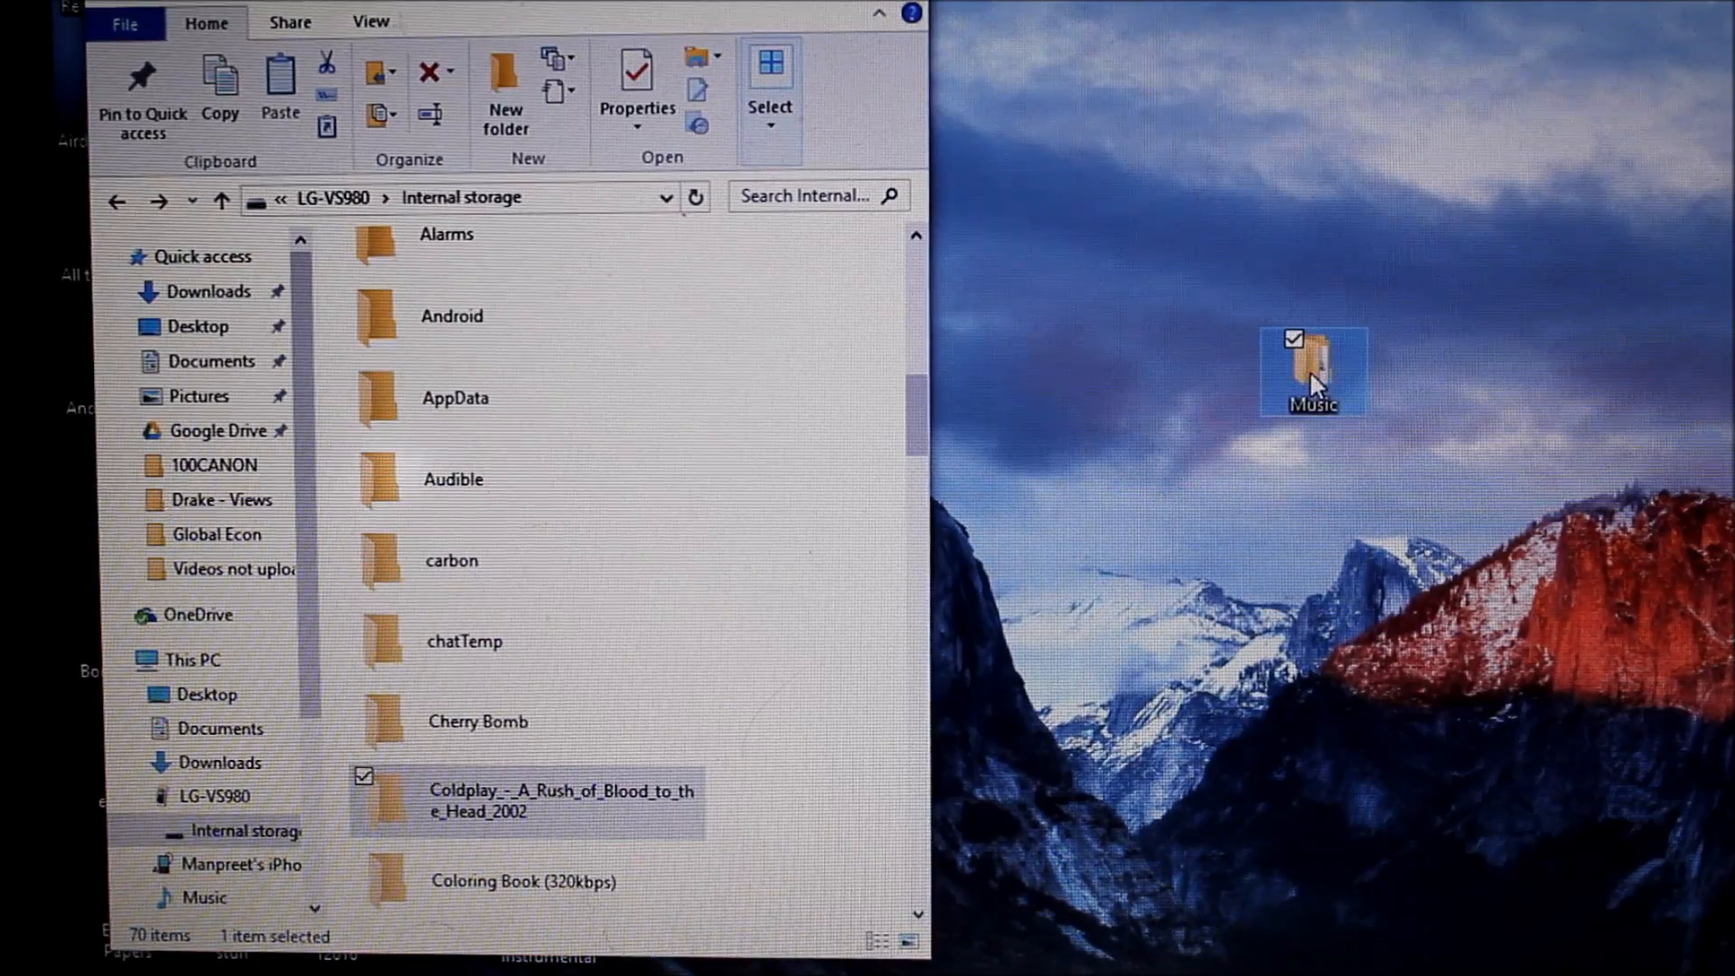
pyautogui.click(1314, 370)
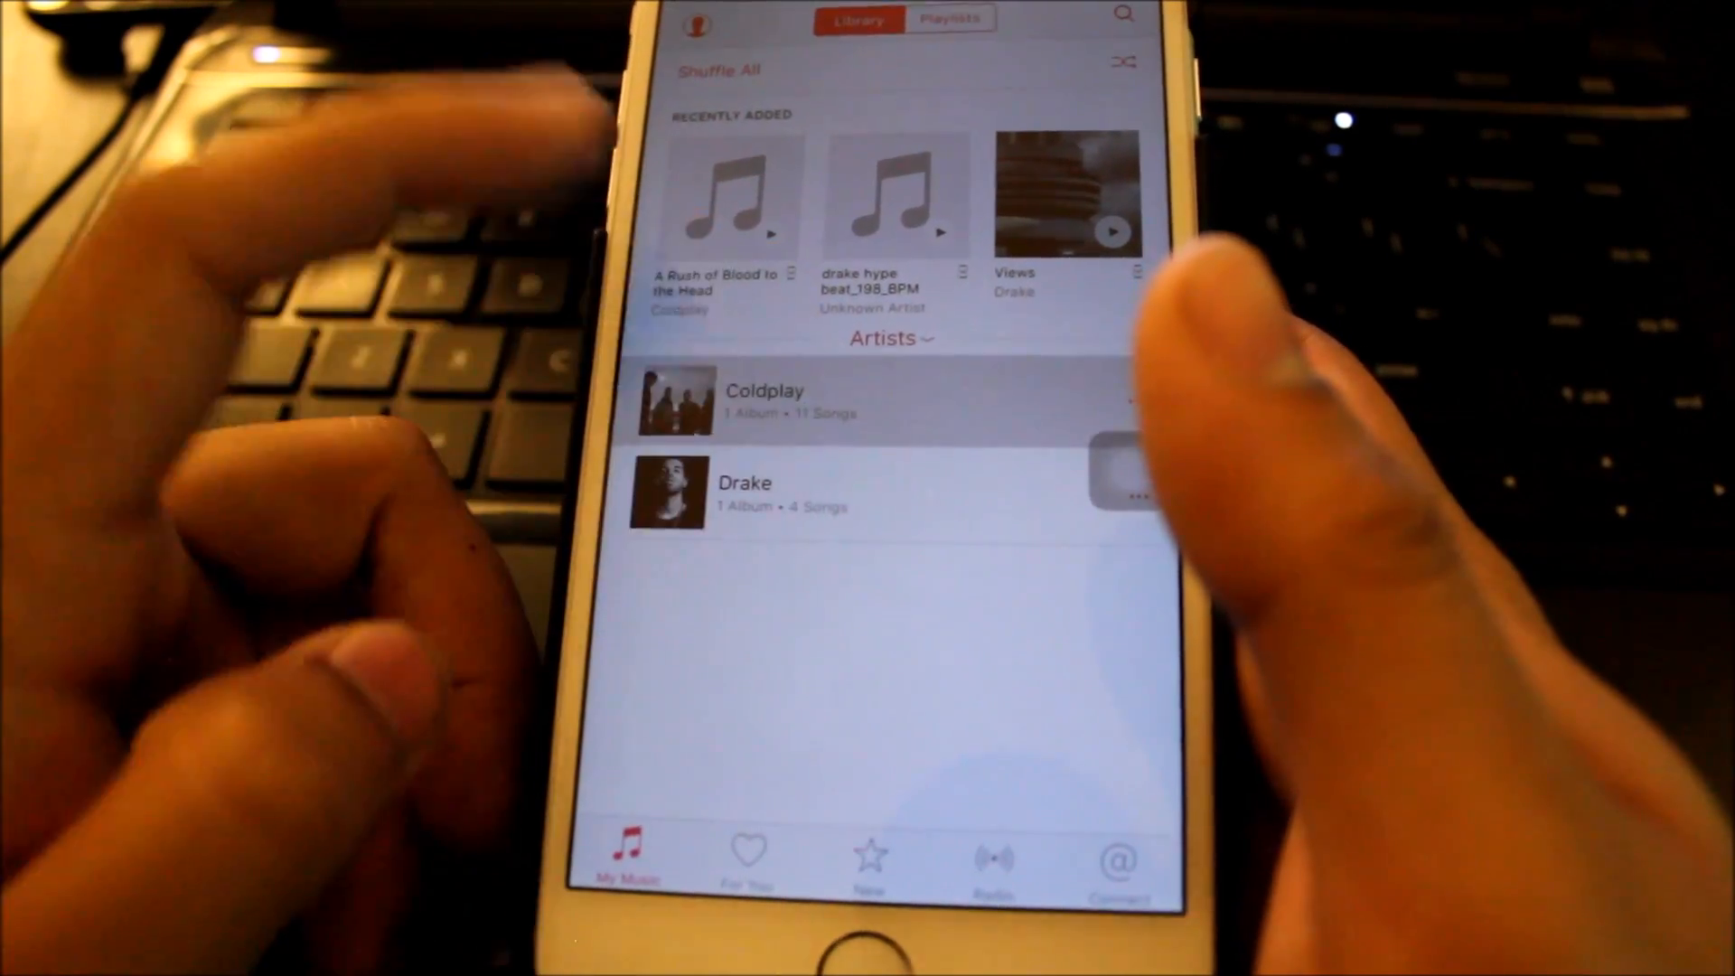
# Step: View Coldplay's A Rush of Blood to the Head tracks in My Music on the iPhone
pyautogui.click(763, 401)
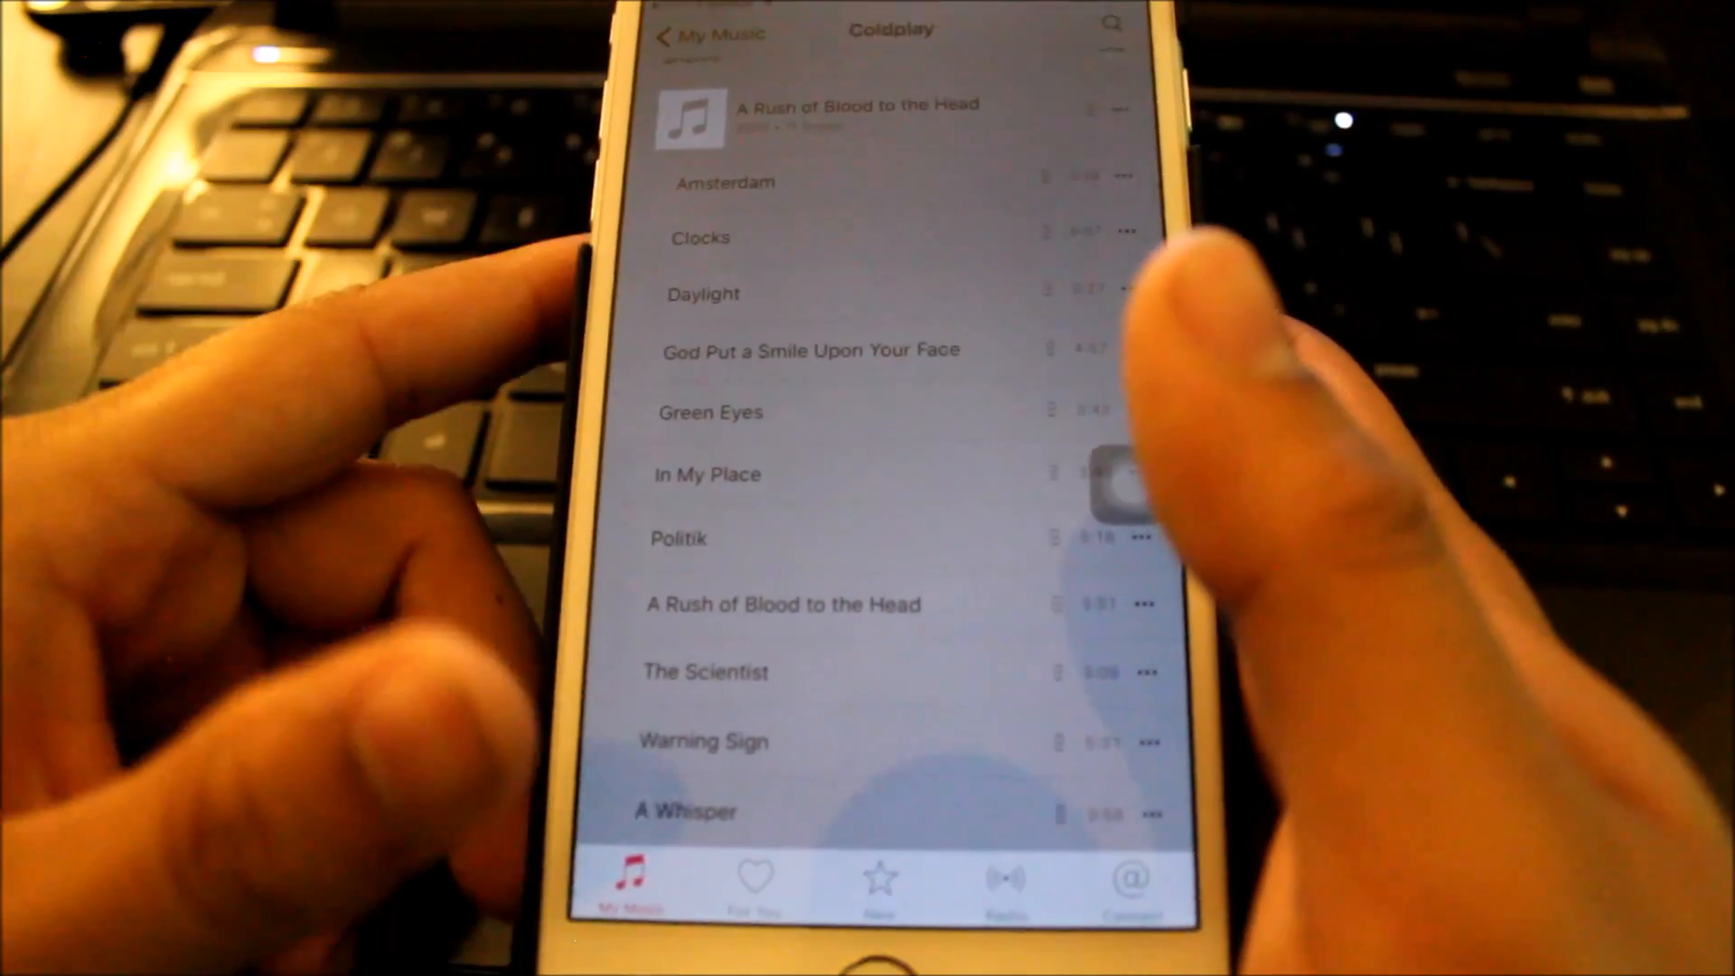
pyautogui.click(1118, 470)
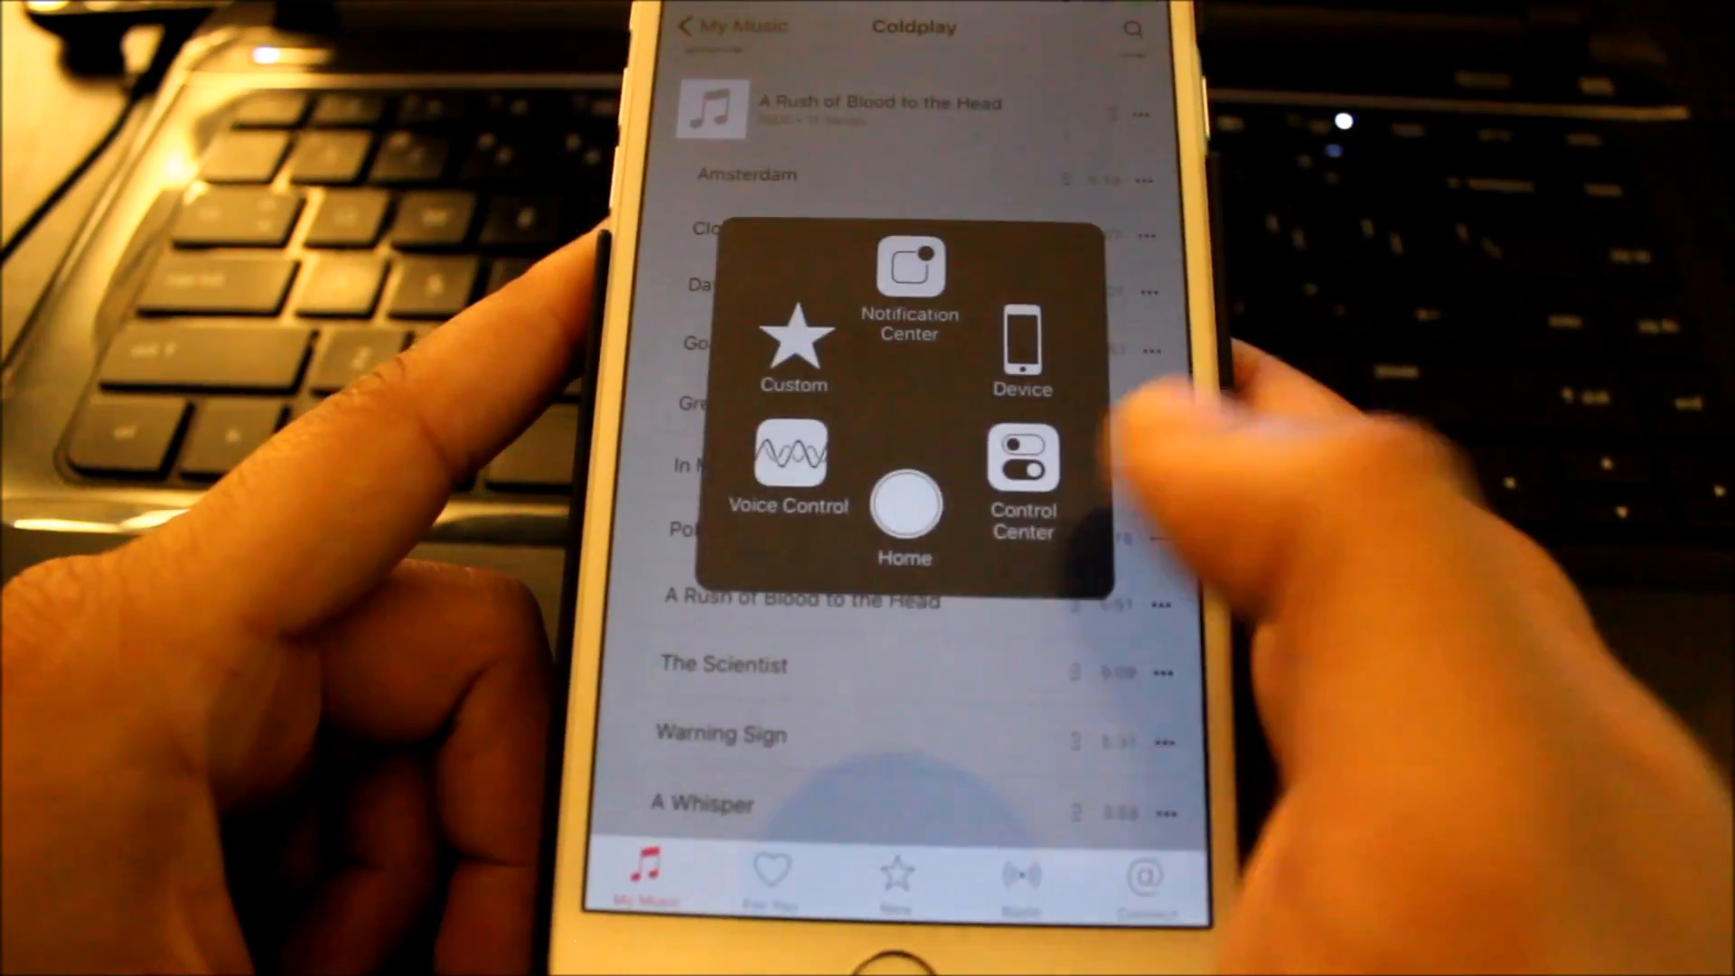